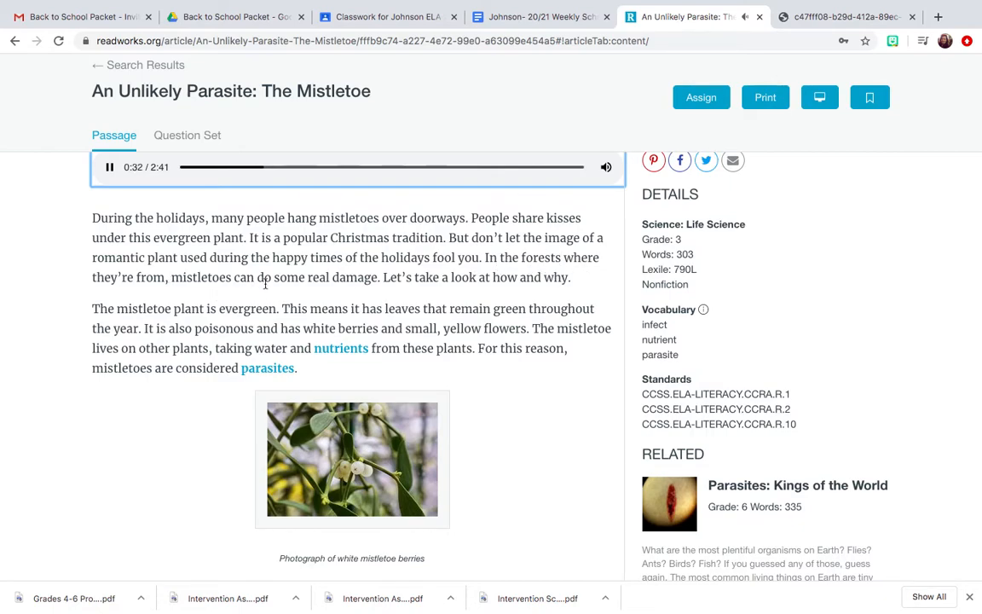
pyautogui.moveTo(357, 295)
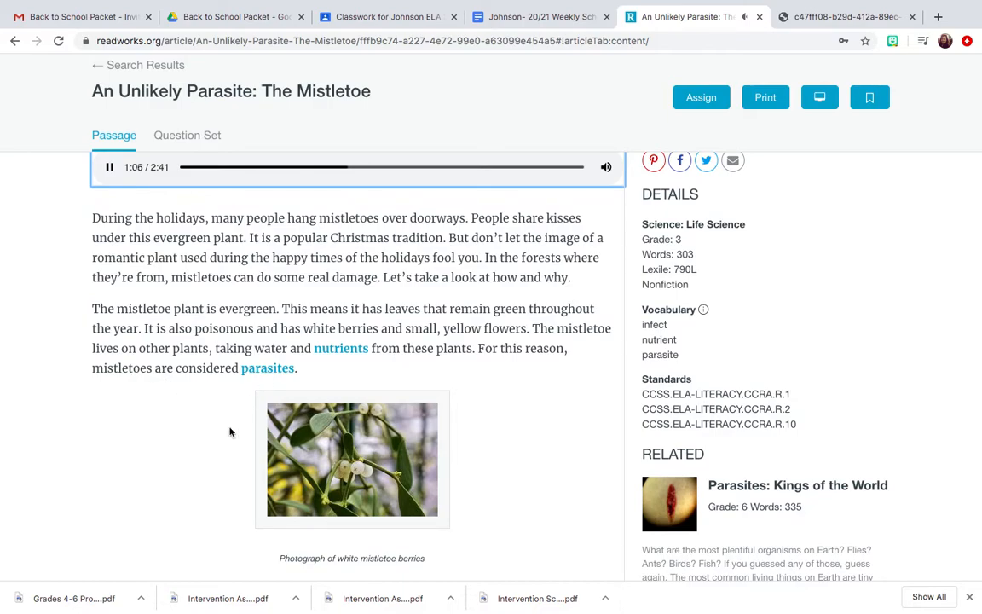
pyautogui.scroll(-3)
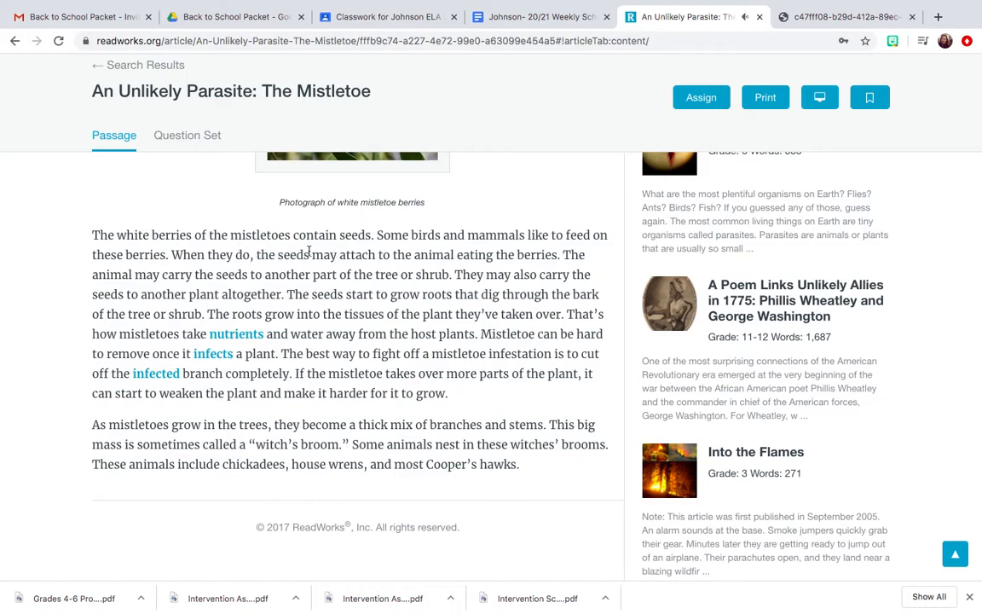
pyautogui.moveTo(400, 251)
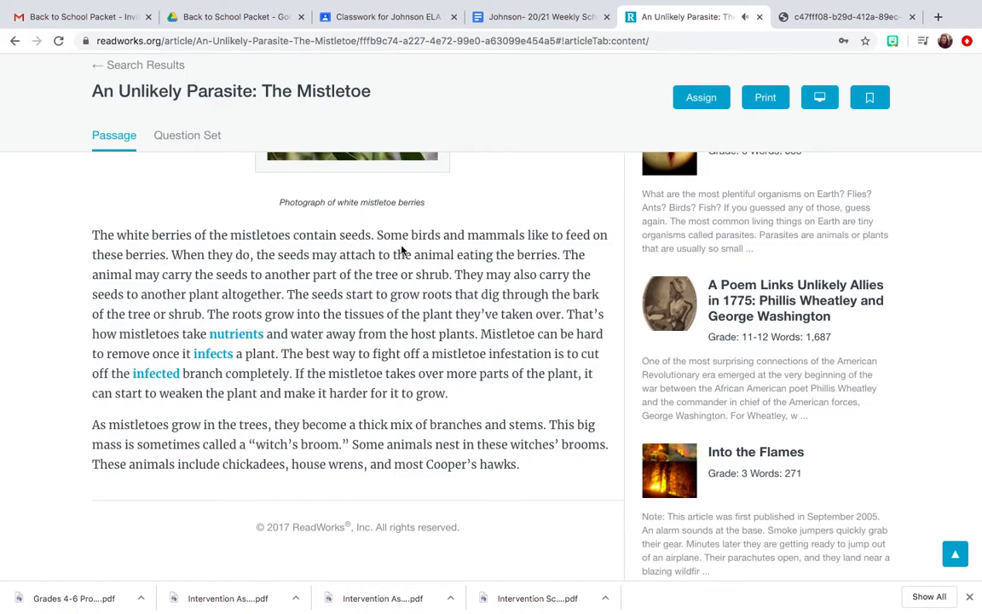
pyautogui.moveTo(491, 248)
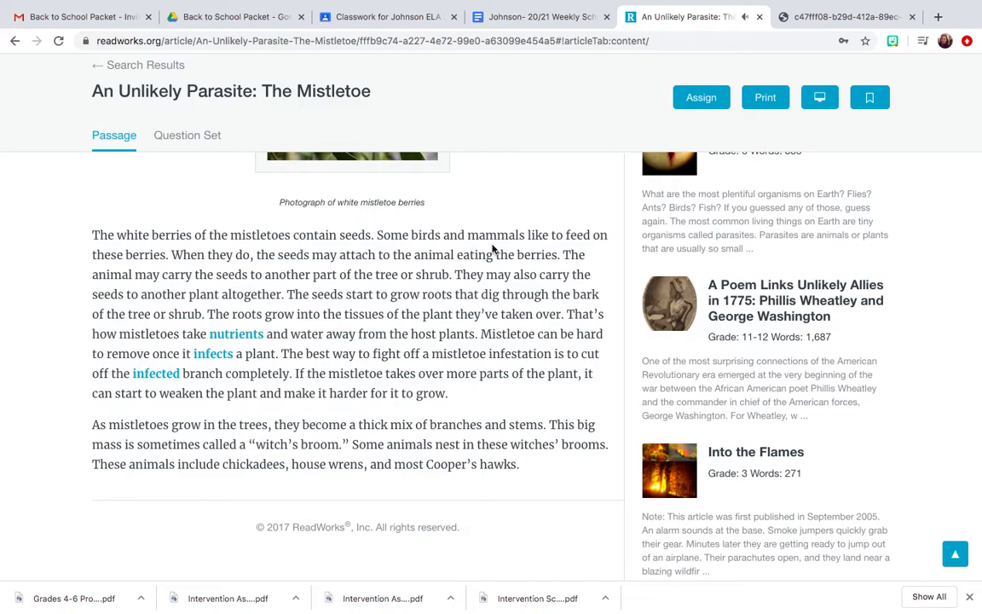
pyautogui.moveTo(134, 257)
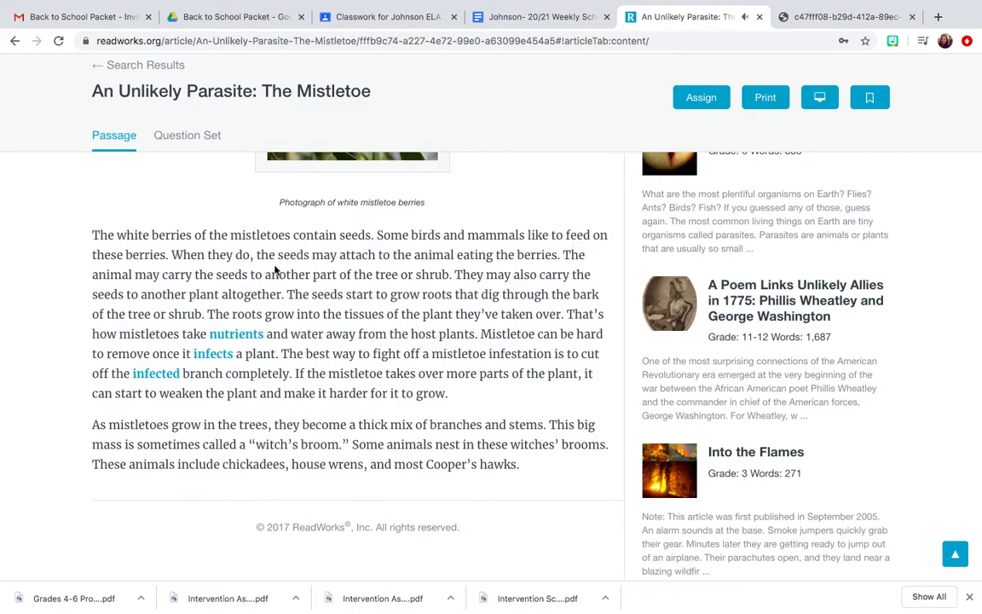
pyautogui.moveTo(420, 269)
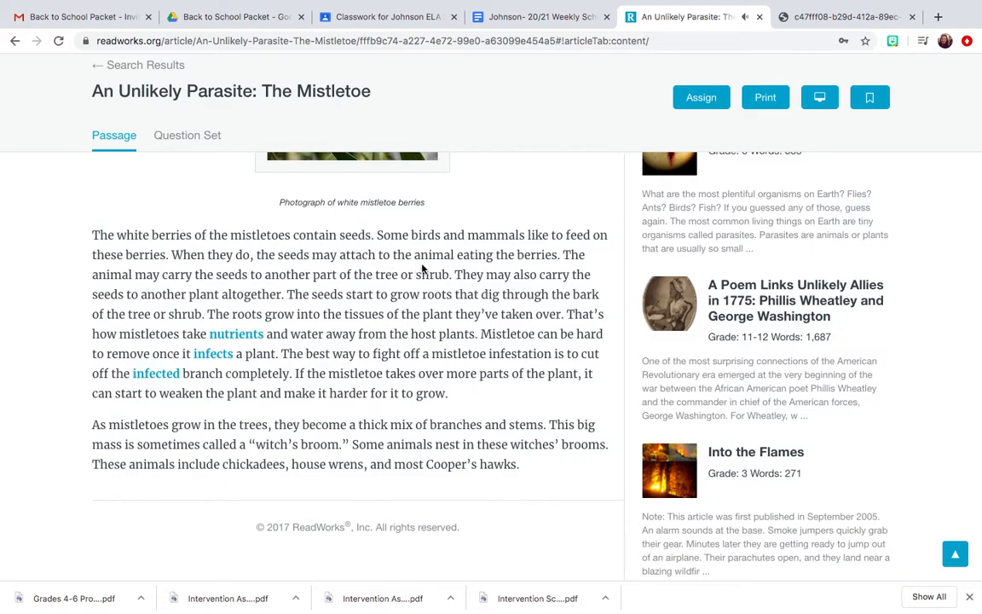
pyautogui.moveTo(587, 267)
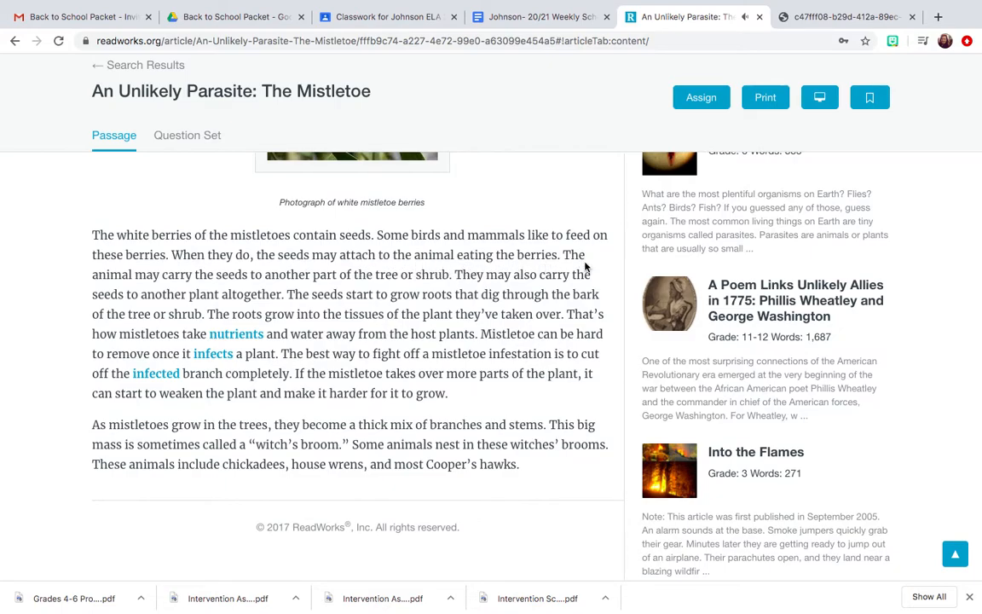
pyautogui.moveTo(214, 288)
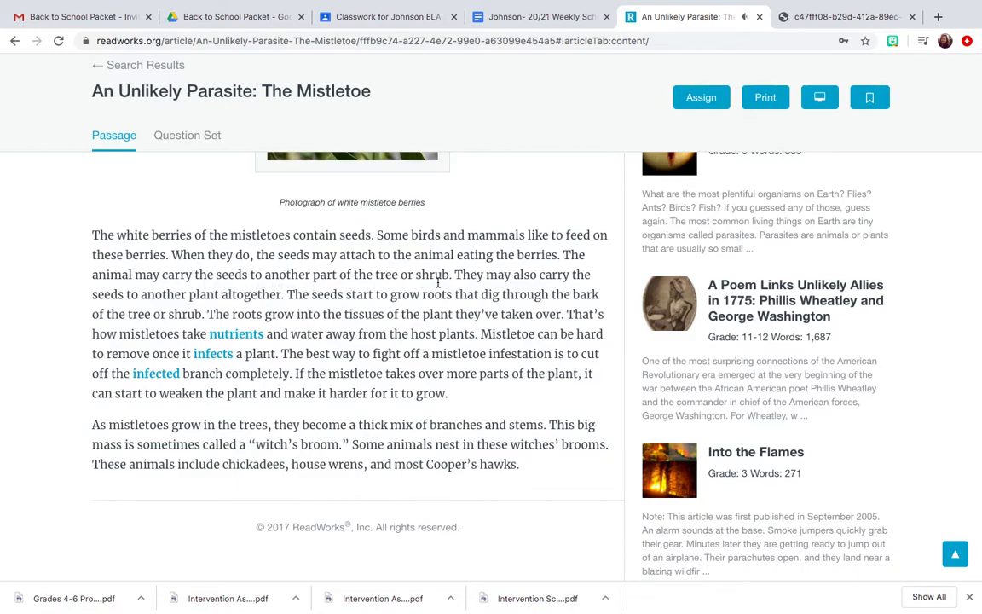
pyautogui.moveTo(304, 313)
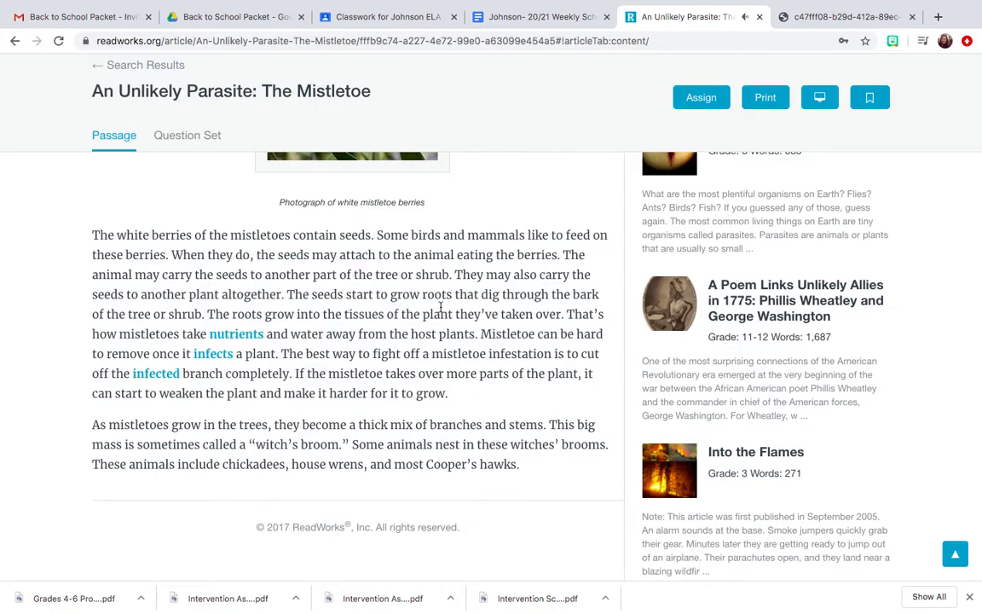
pyautogui.moveTo(578, 310)
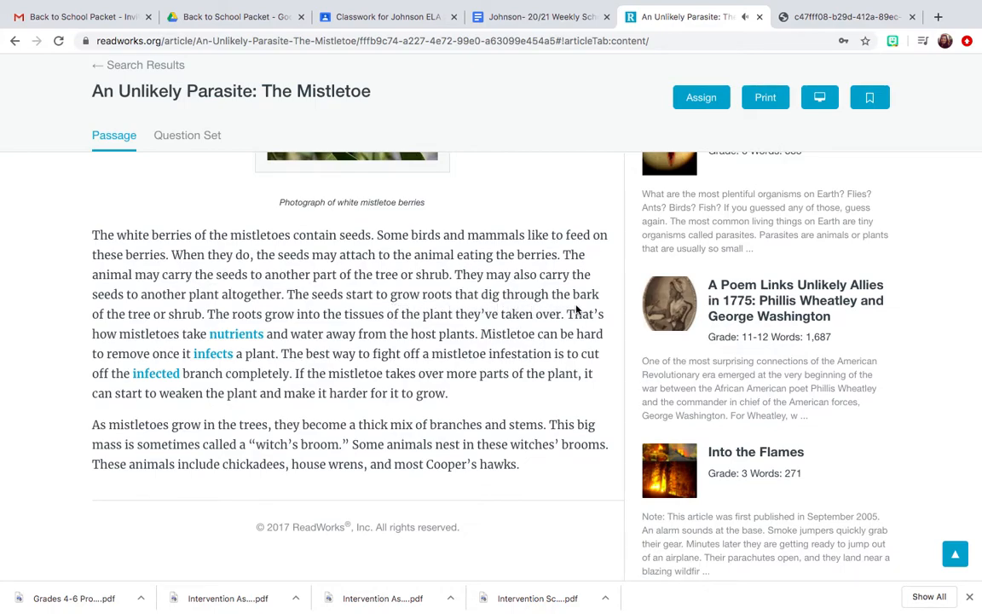
pyautogui.moveTo(186, 320)
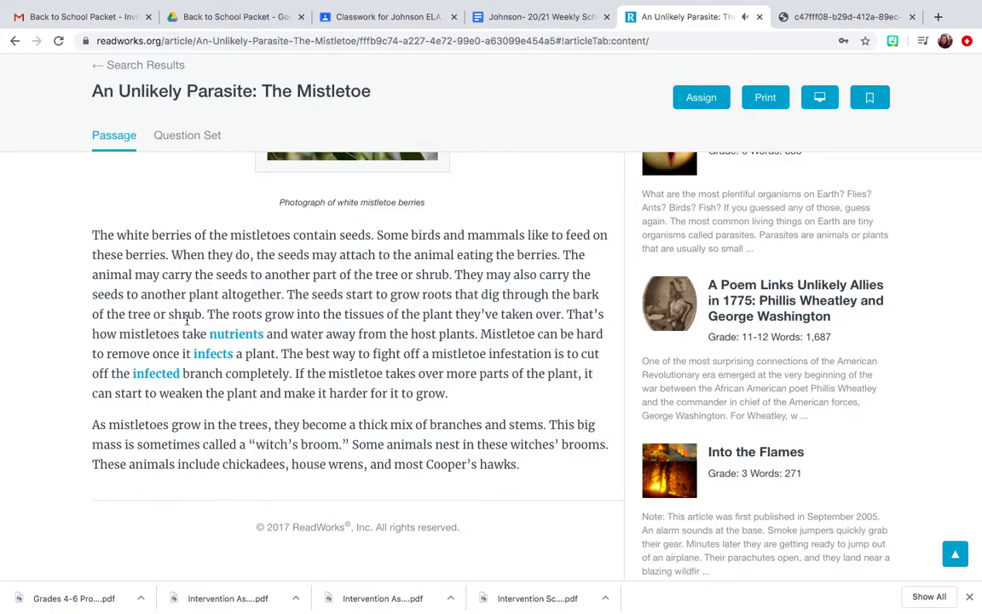
pyautogui.moveTo(275, 329)
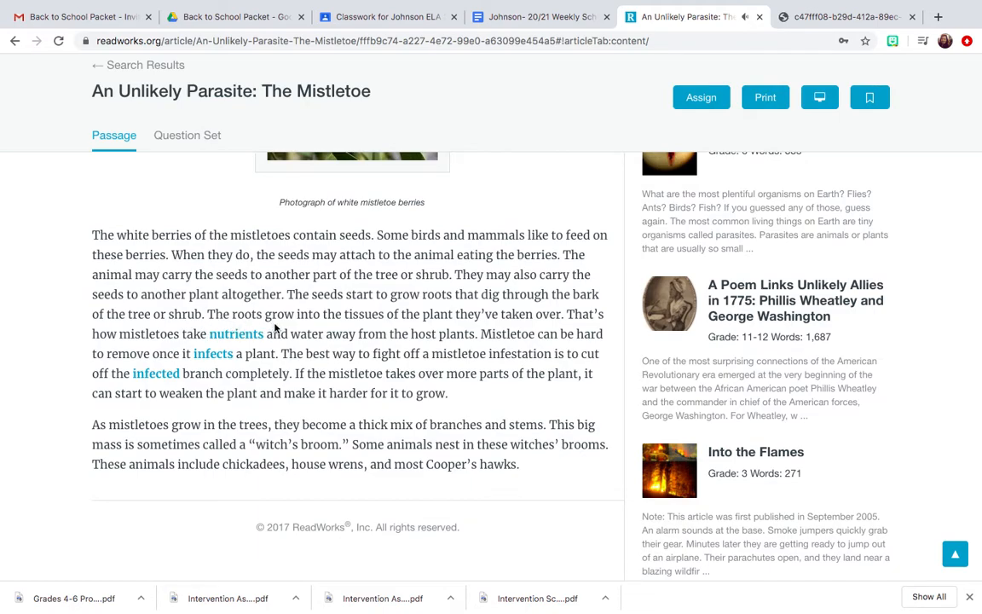
pyautogui.moveTo(421, 330)
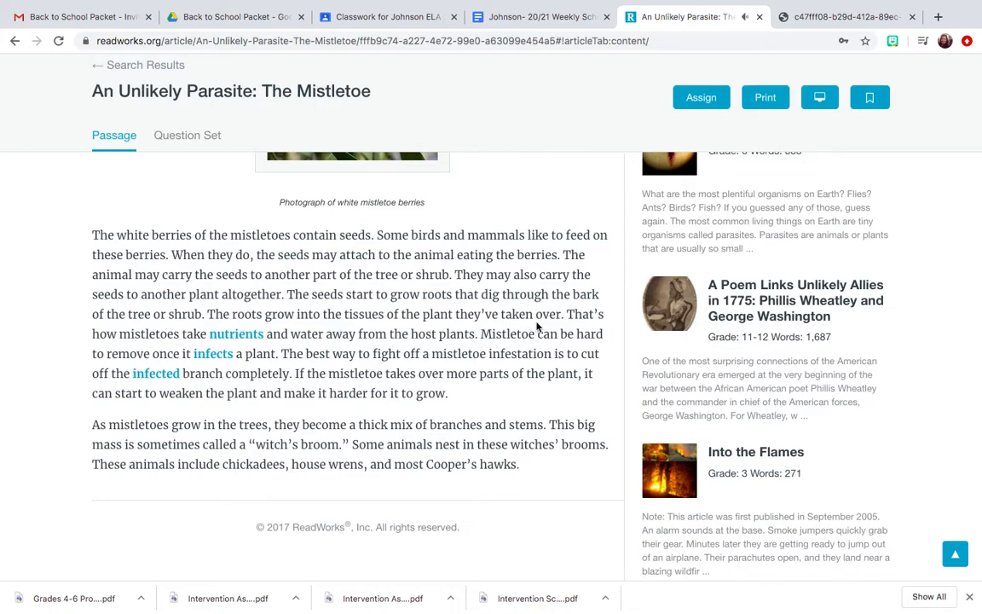
pyautogui.moveTo(262, 347)
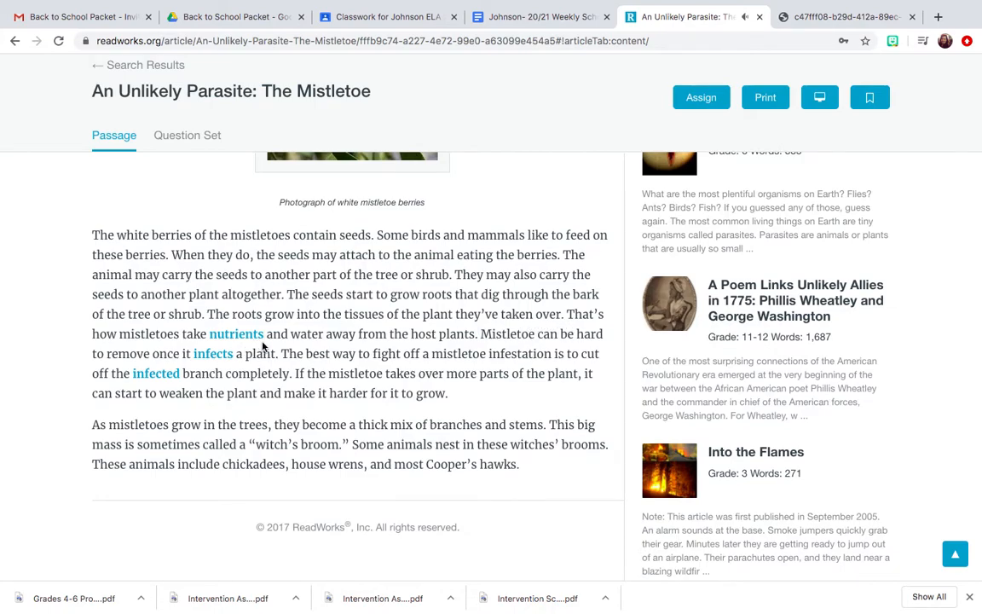
pyautogui.moveTo(346, 342)
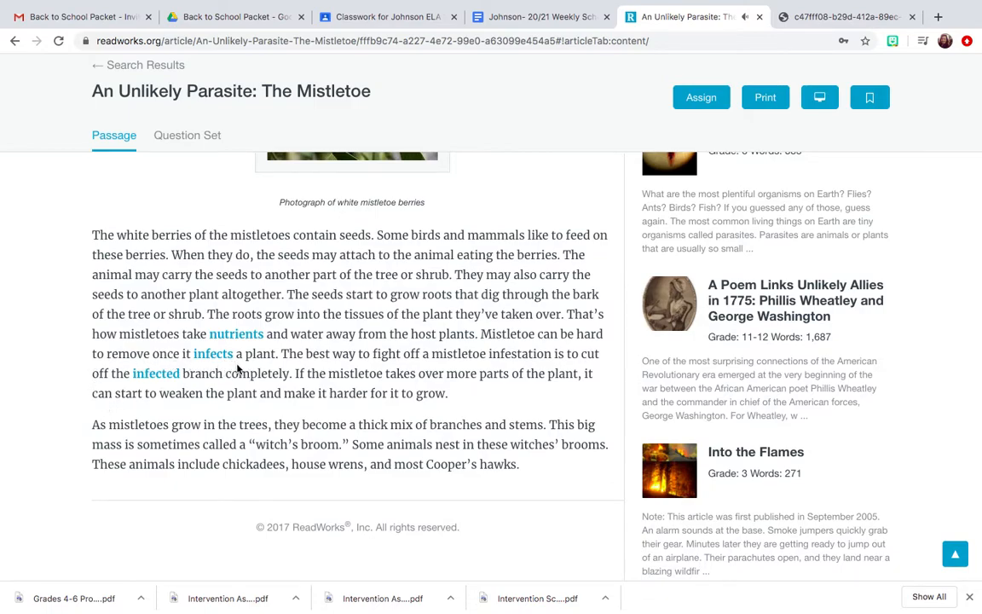
pyautogui.moveTo(345, 364)
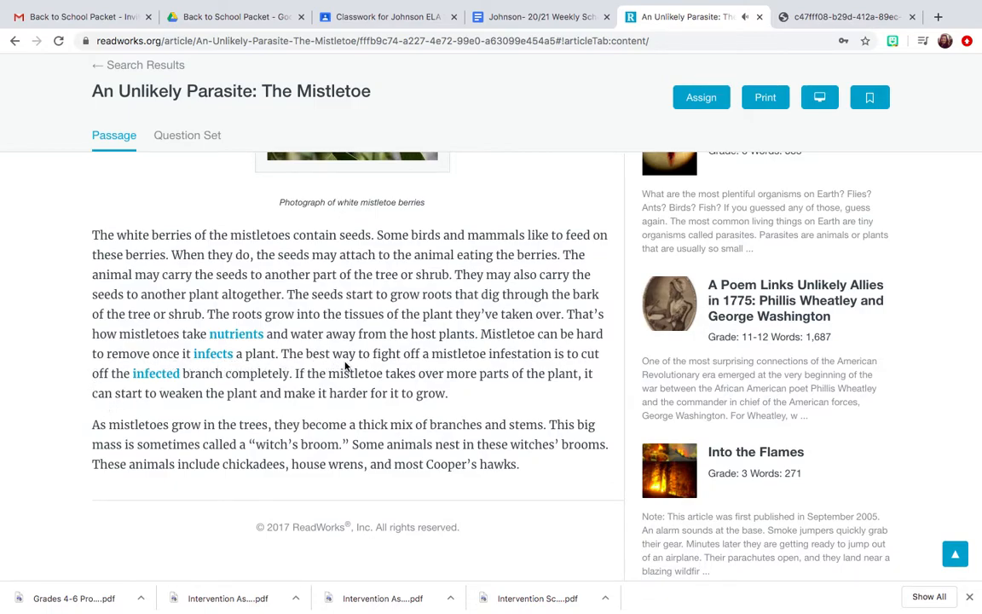
pyautogui.moveTo(467, 367)
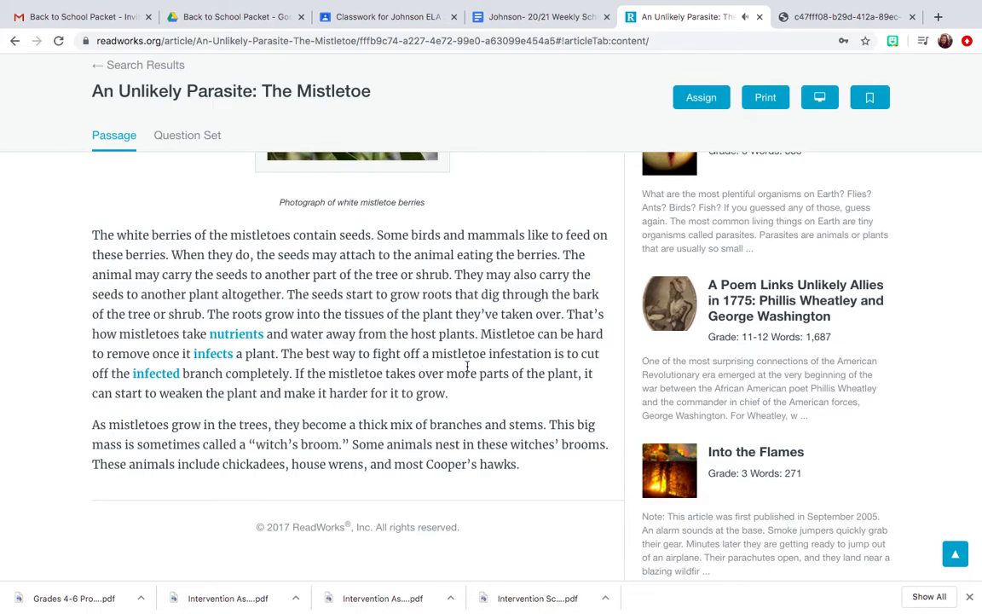
pyautogui.moveTo(563, 361)
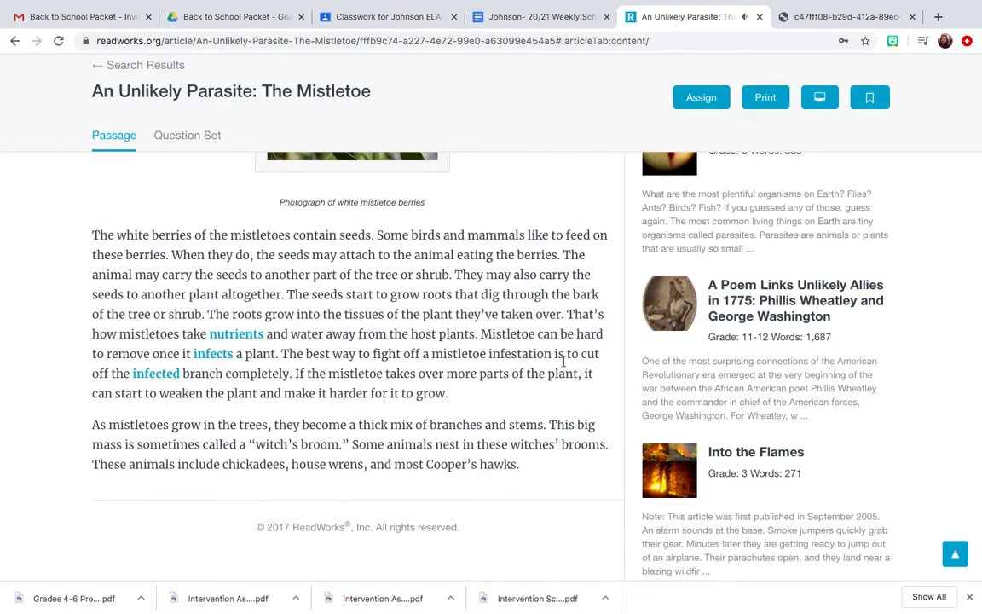
pyautogui.moveTo(194, 385)
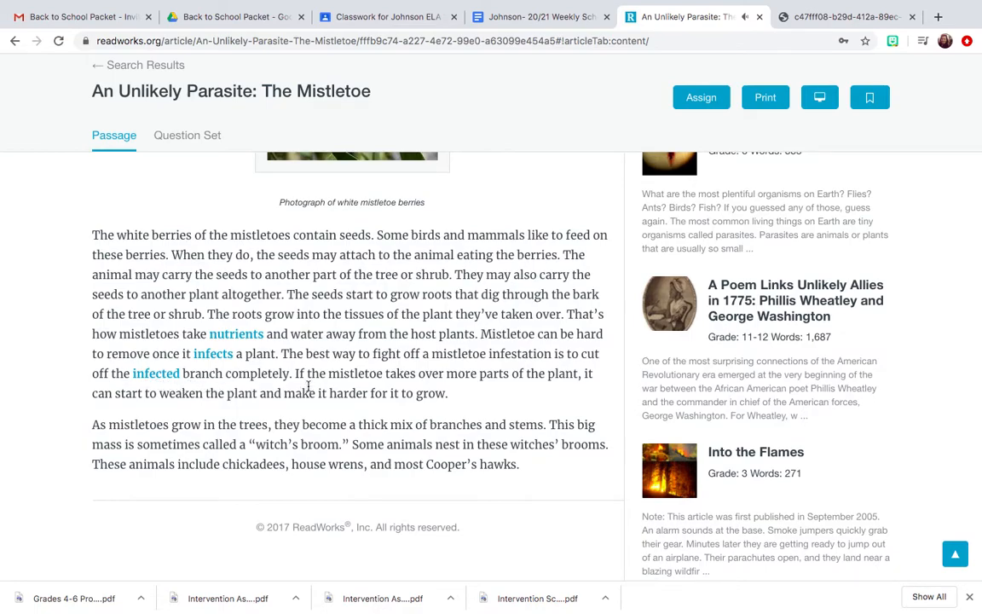
pyautogui.moveTo(434, 391)
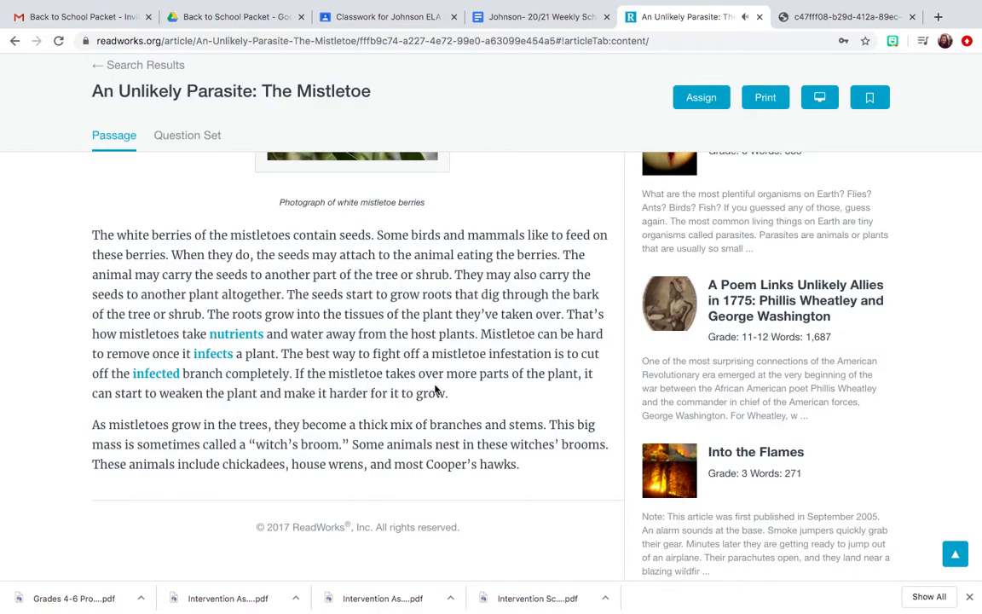
pyautogui.moveTo(600, 388)
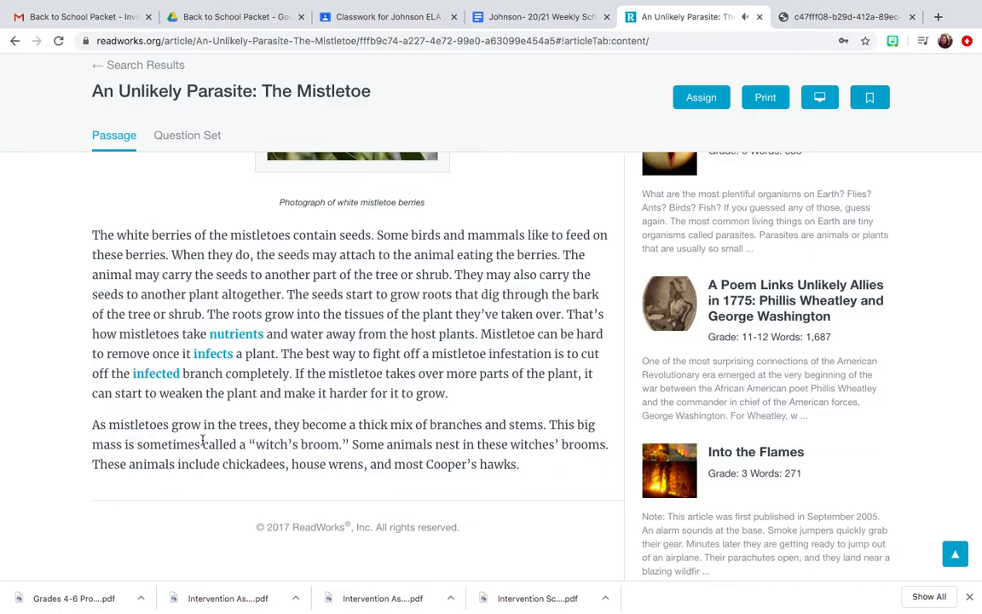
pyautogui.moveTo(303, 438)
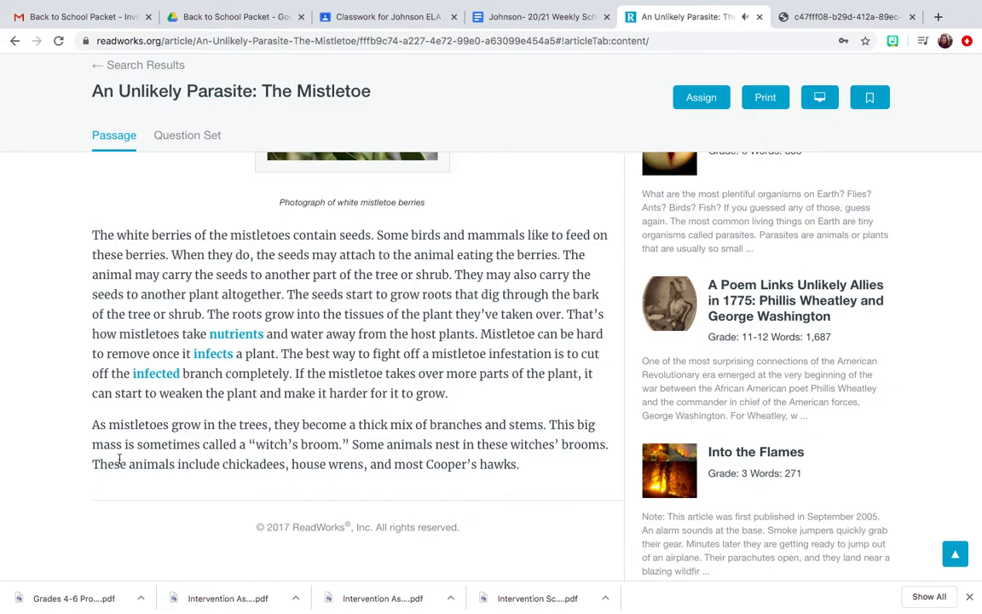
pyautogui.moveTo(245, 459)
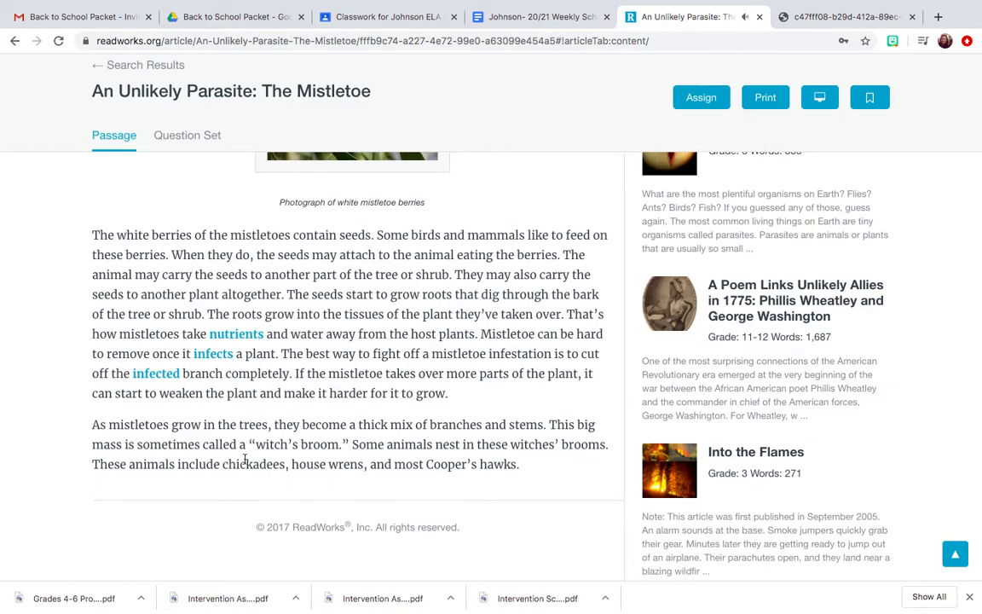
pyautogui.moveTo(306, 458)
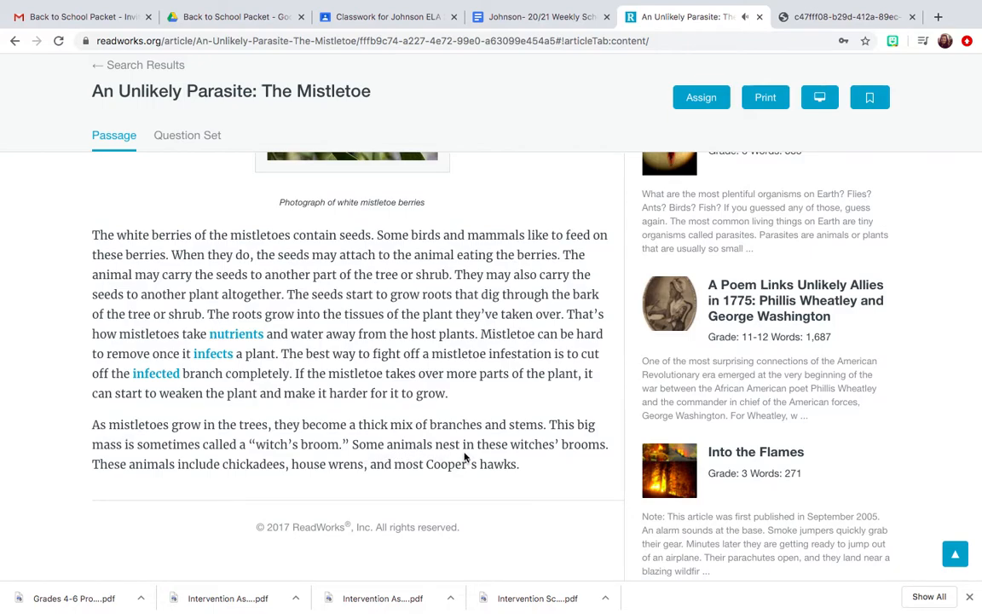
pyautogui.moveTo(262, 470)
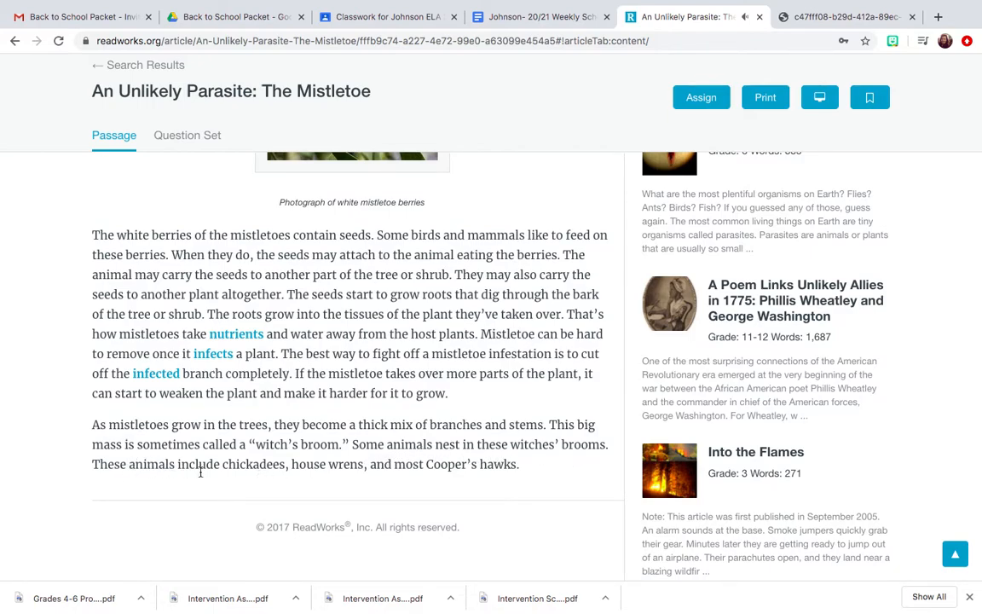
pyautogui.moveTo(361, 483)
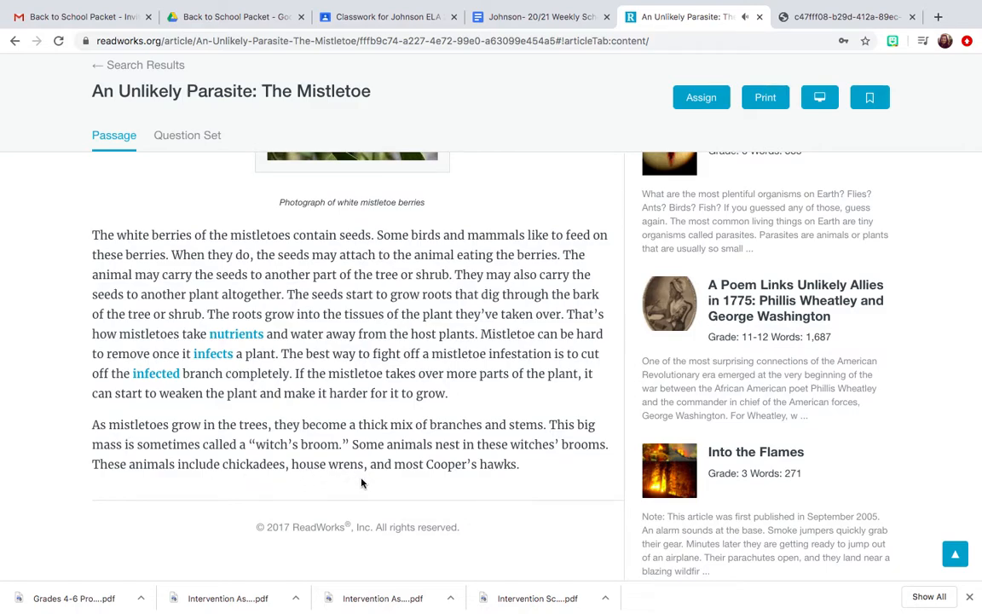